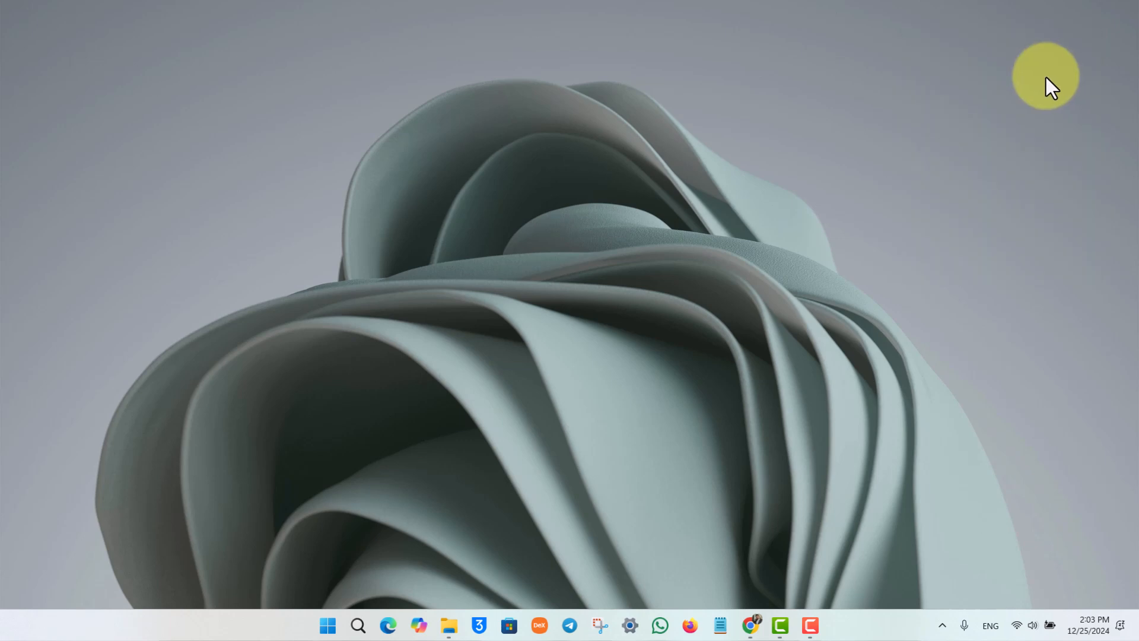
{"action": "mouse_move", "coordinate": [752, 627]}
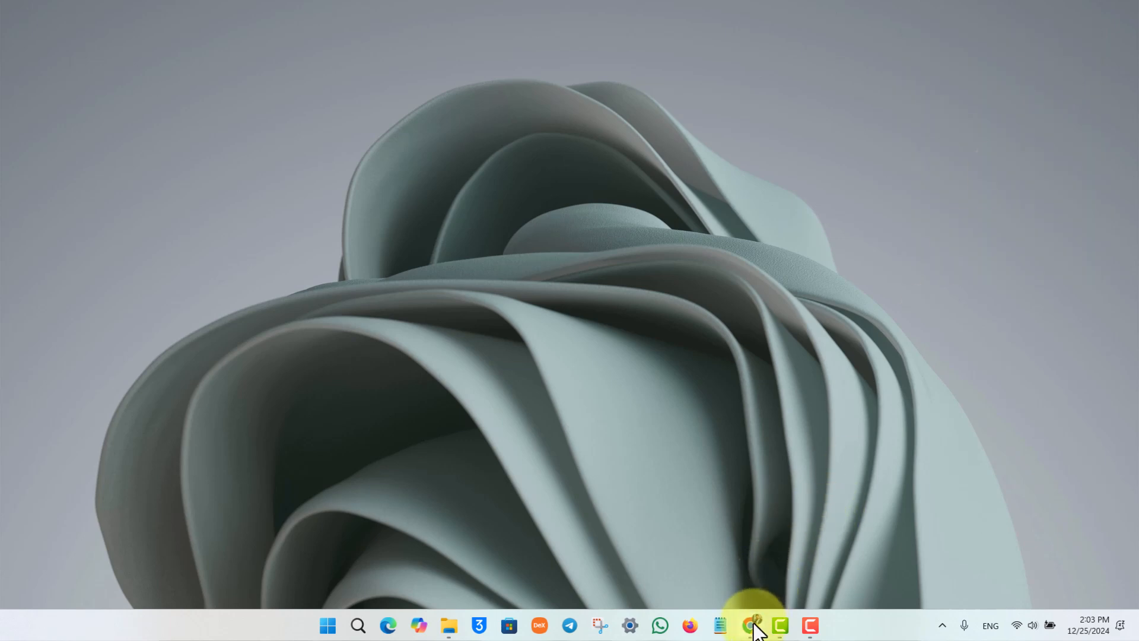
Step: Bring the Document 2.docx browser tab back into view from the taskbar
{"action": "left_click", "coordinate": [749, 625]}
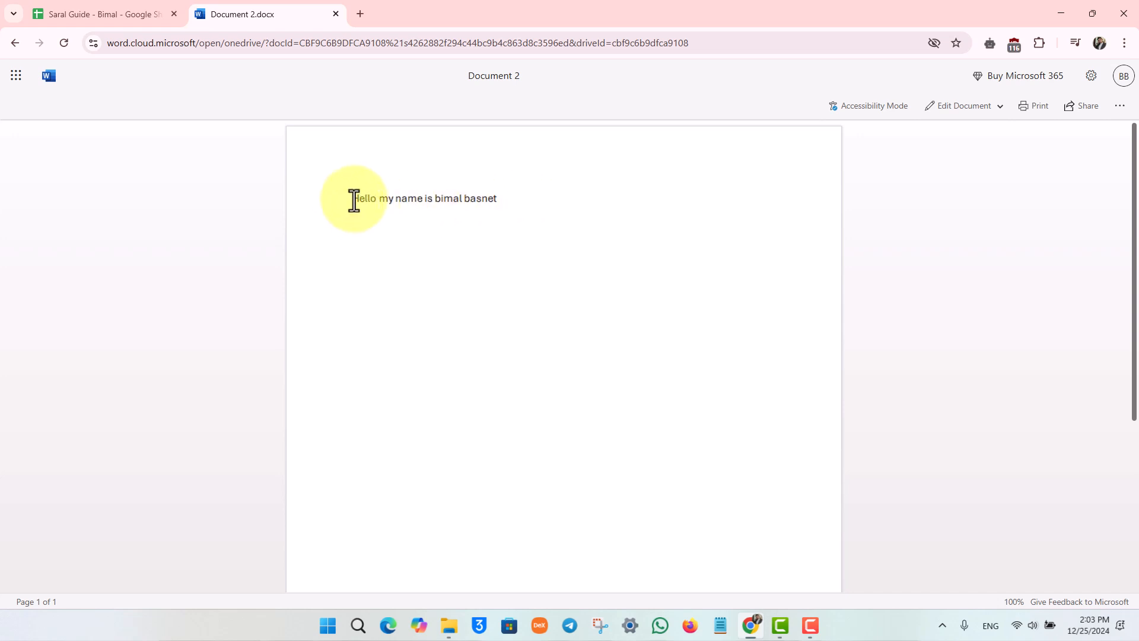
{"action": "mouse_move", "coordinate": [530, 175]}
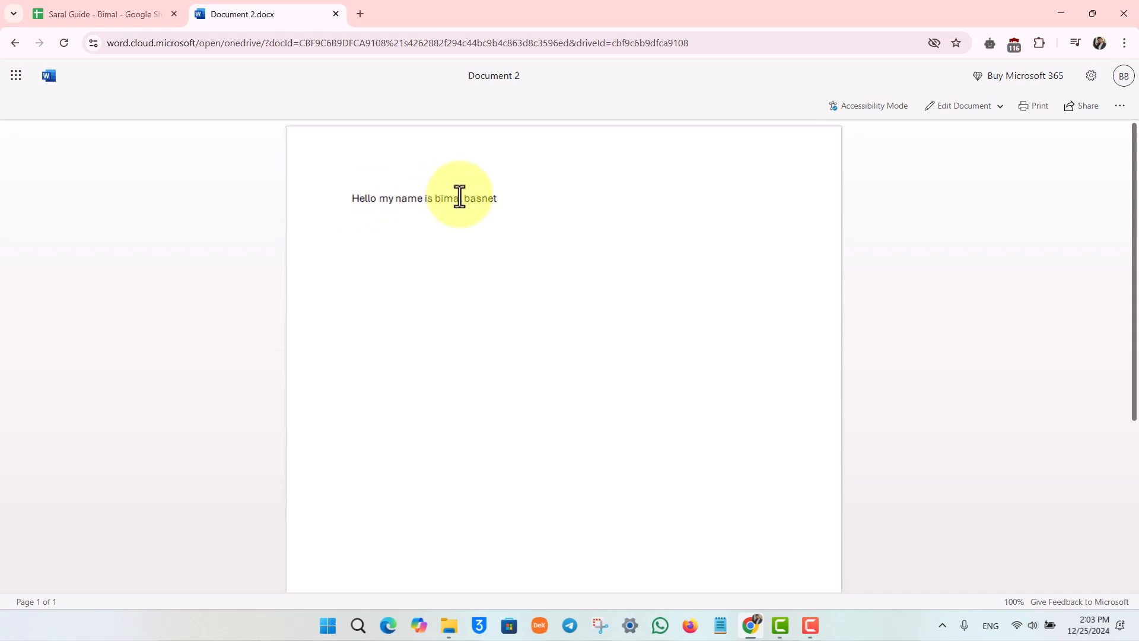
{"action": "mouse_move", "coordinate": [964, 105]}
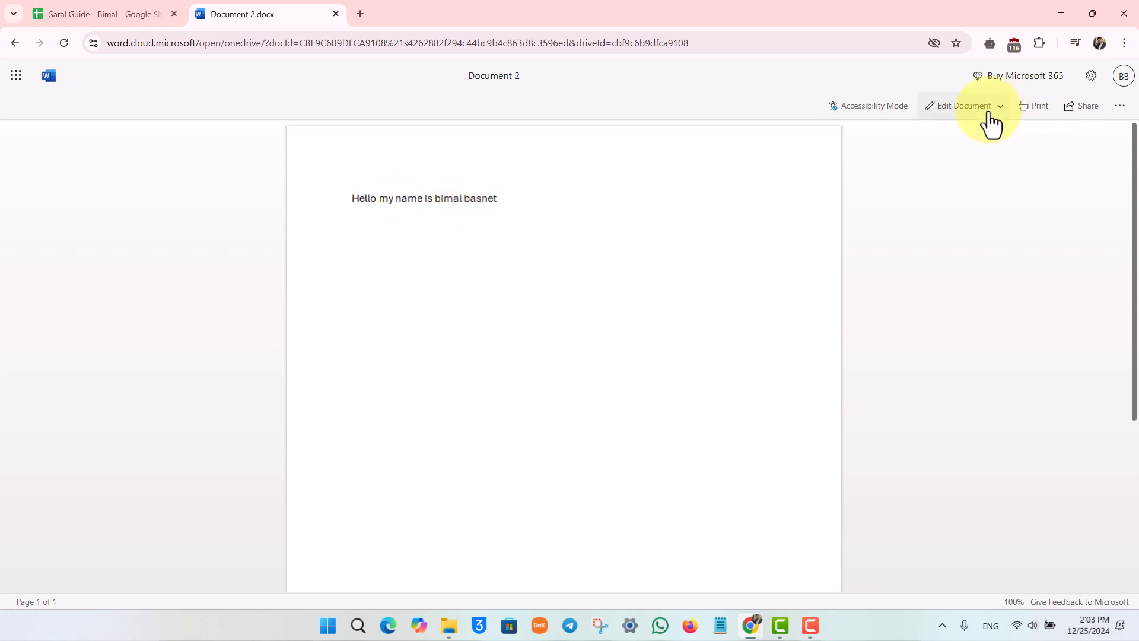
Step: Switch Document 2 into editing mode via Edit Document and dismiss the account access banner
{"action": "left_click", "coordinate": [963, 106]}
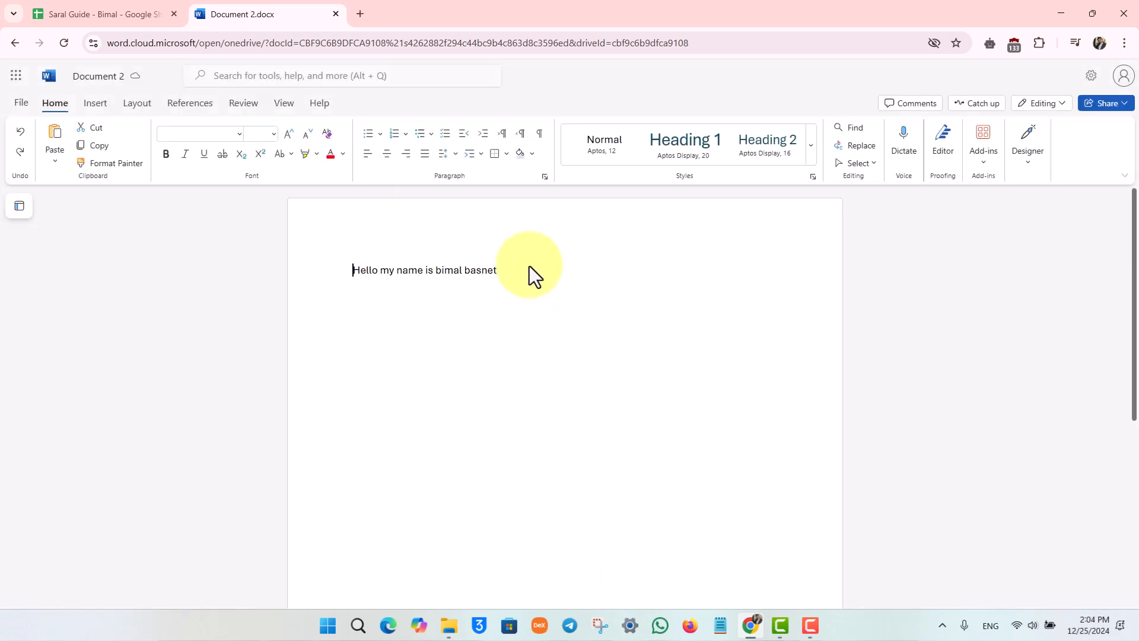
{"action": "left_click", "coordinate": [497, 270]}
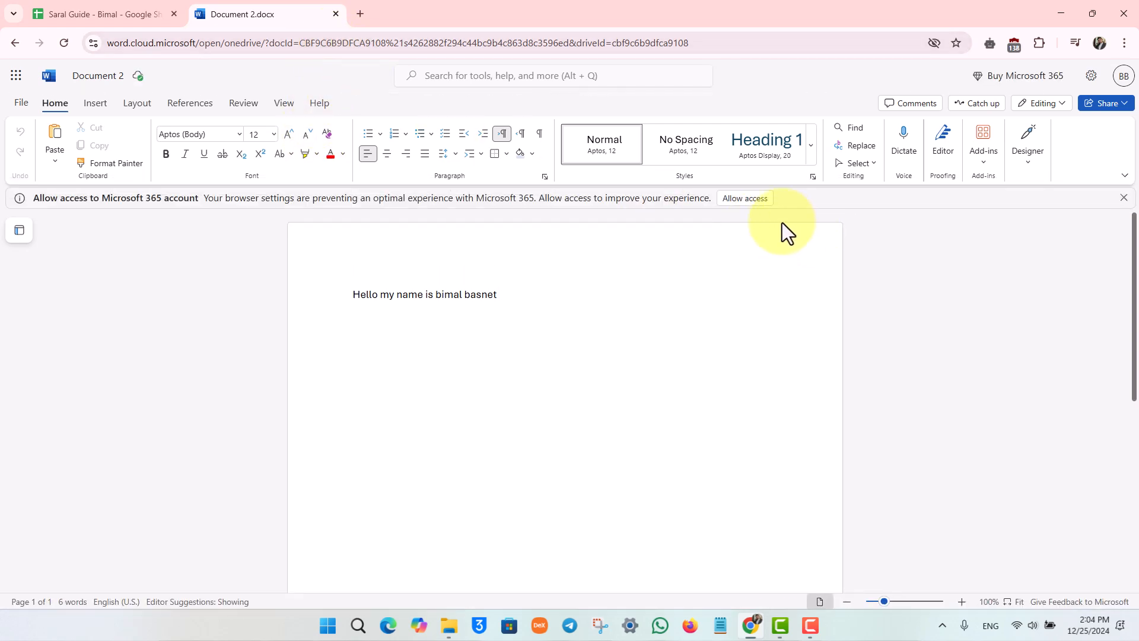
{"action": "left_click", "coordinate": [1123, 198]}
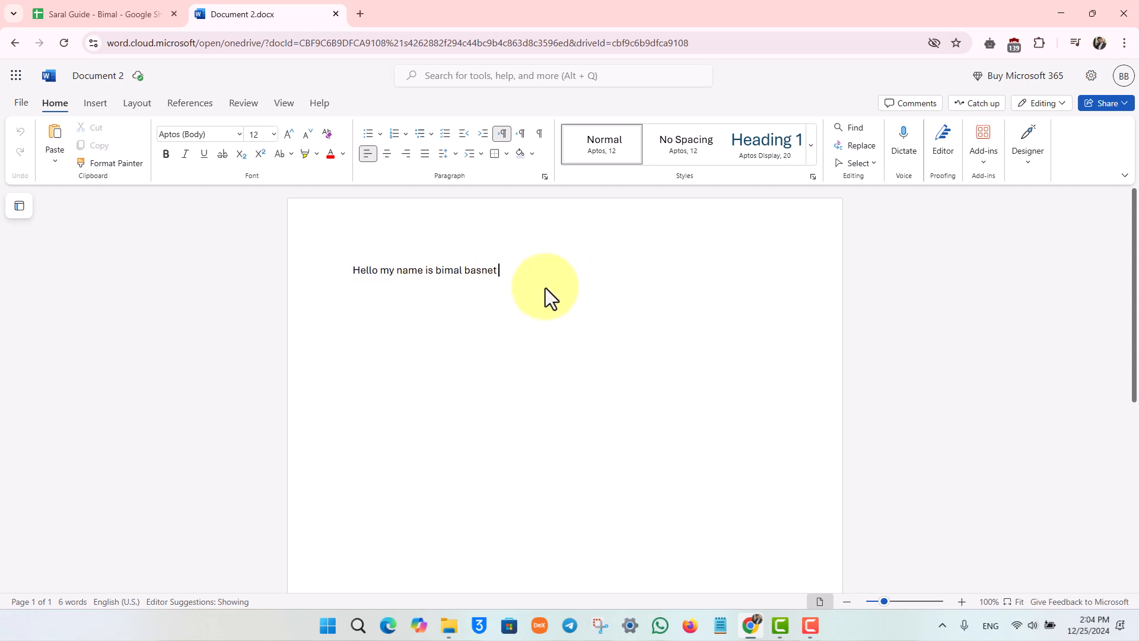
{"action": "mouse_move", "coordinate": [179, 167]}
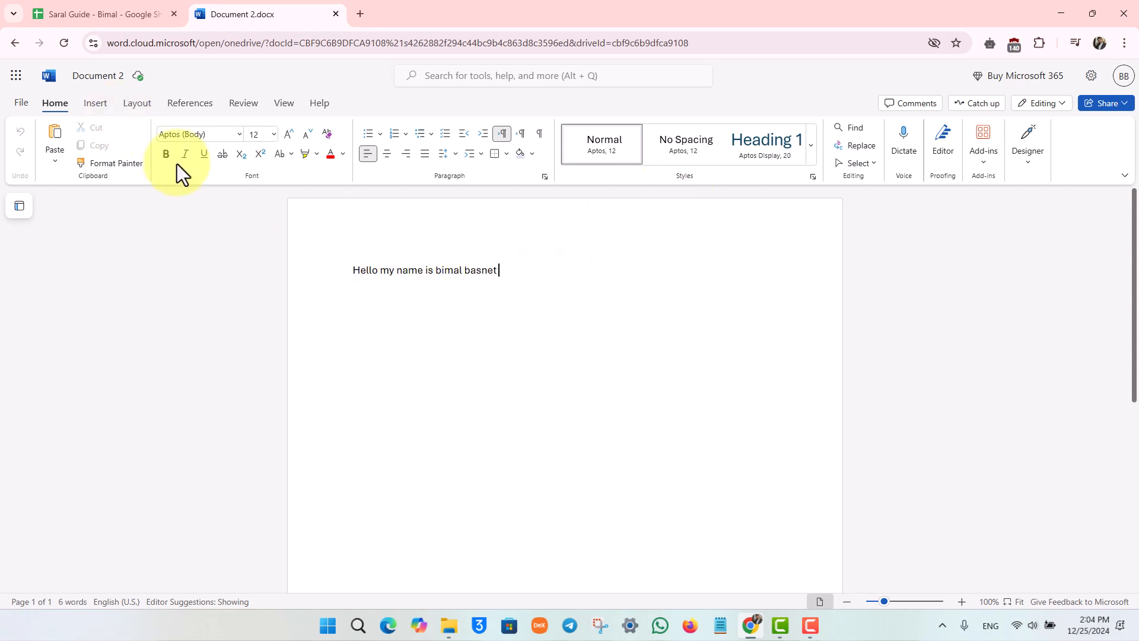
{"action": "left_click", "coordinate": [137, 102]}
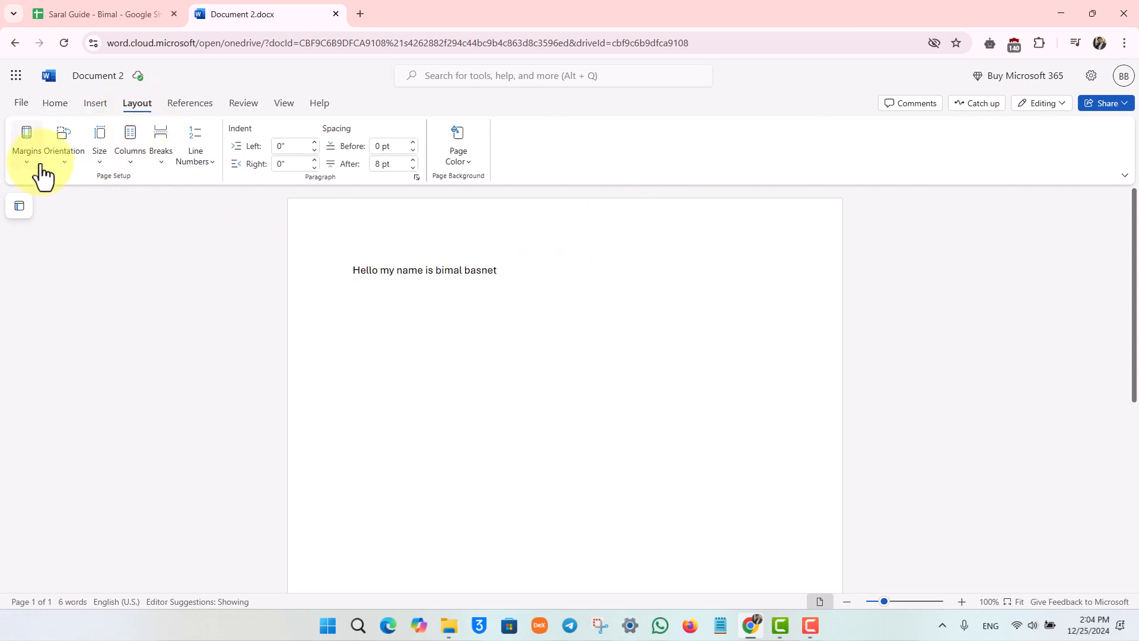
{"action": "mouse_move", "coordinate": [136, 102]}
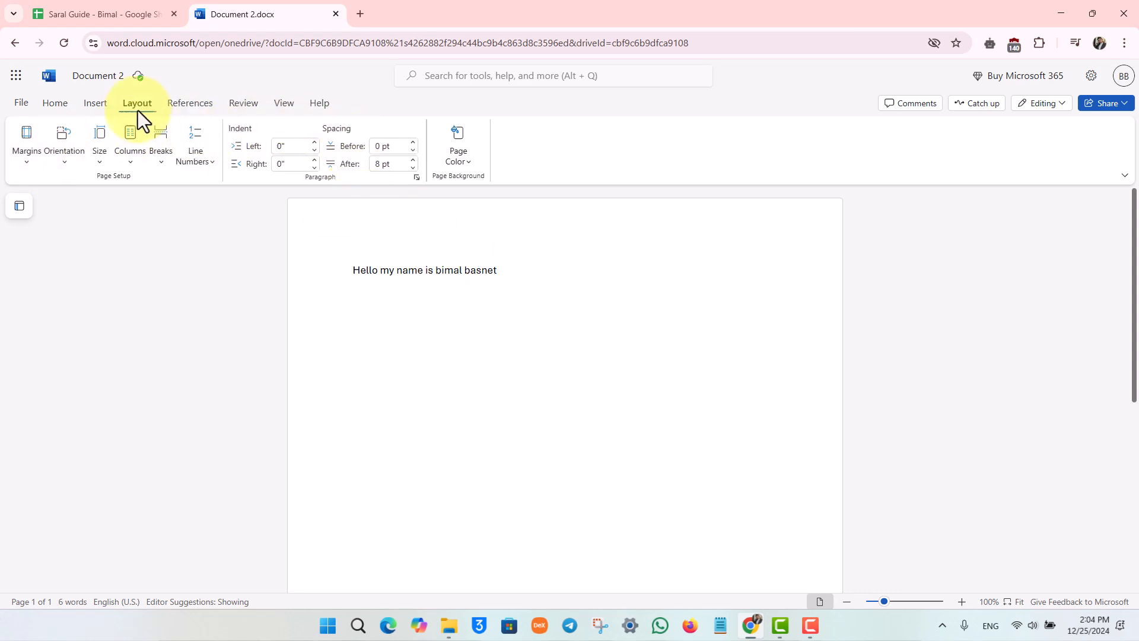
{"action": "left_click", "coordinate": [53, 102]}
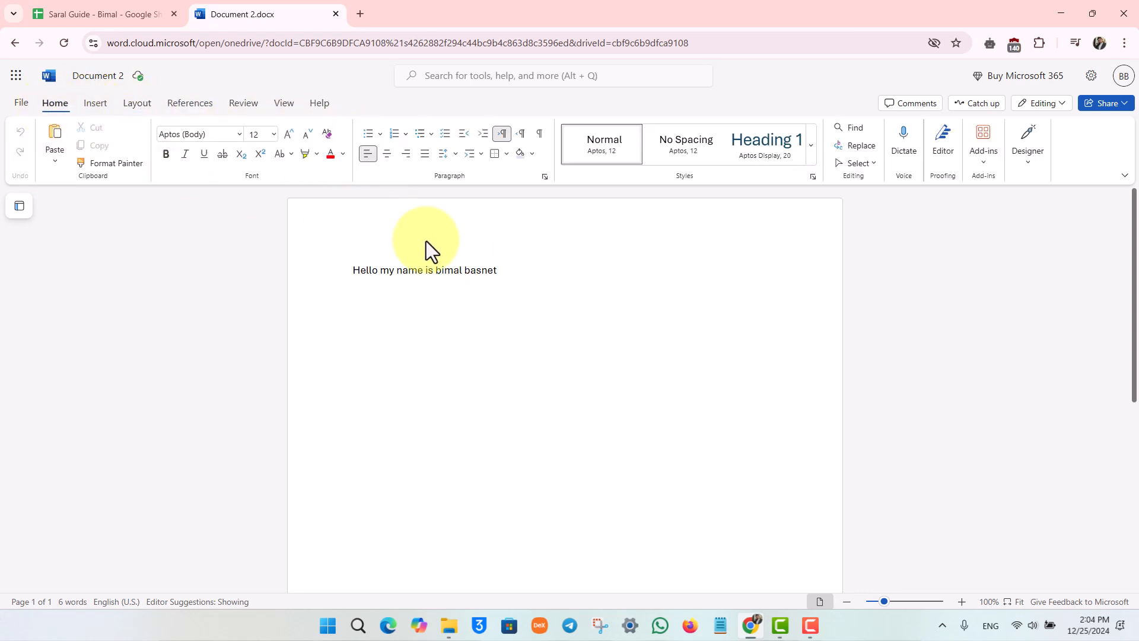
{"action": "mouse_move", "coordinate": [363, 274]}
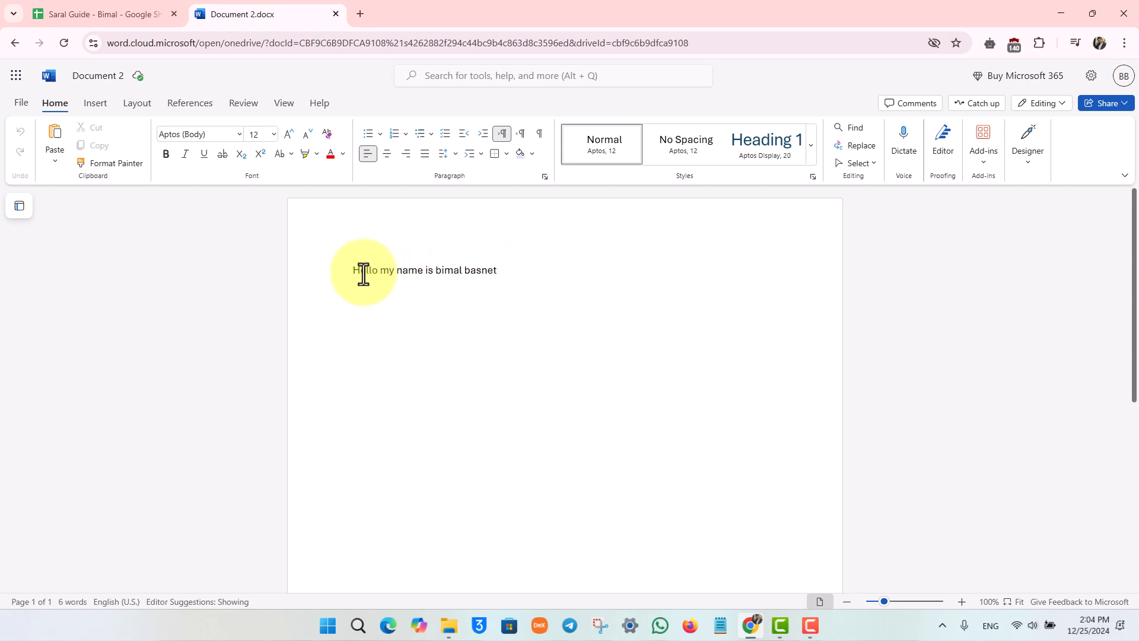
{"action": "mouse_move", "coordinate": [540, 277]}
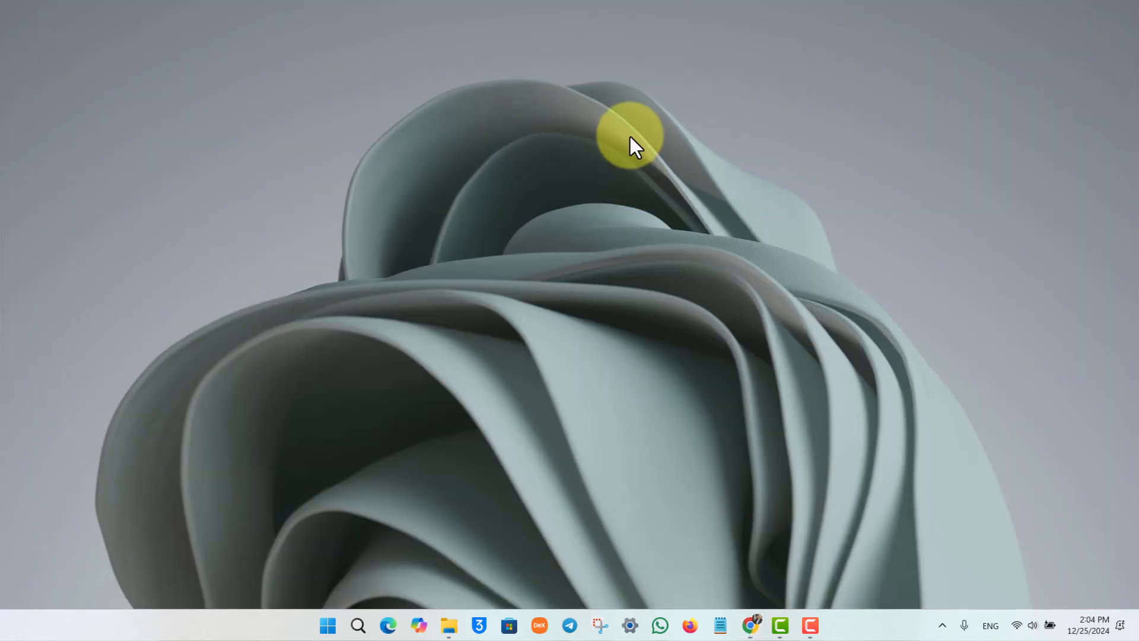
{"action": "mouse_move", "coordinate": [653, 203]}
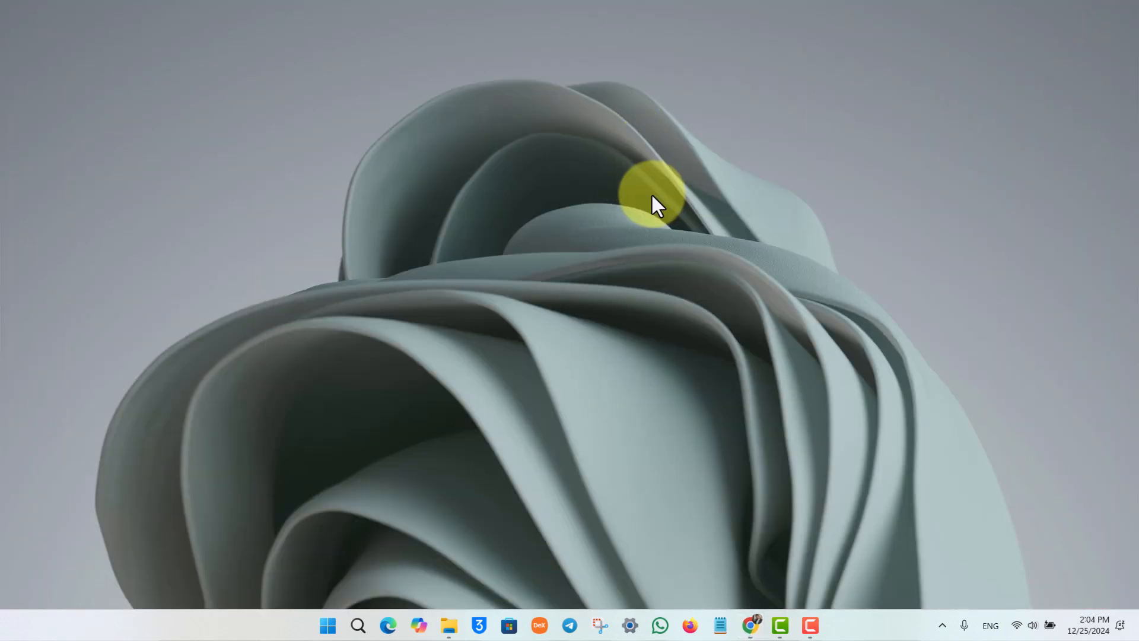
{"action": "mouse_move", "coordinate": [947, 265]}
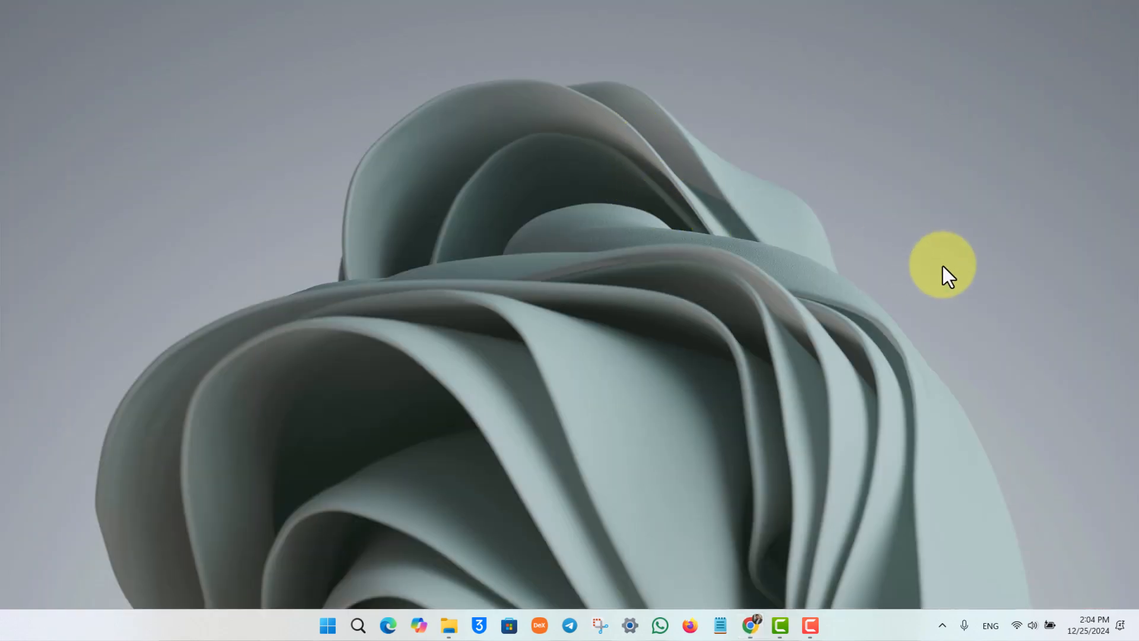
{"action": "mouse_move", "coordinate": [1082, 404]}
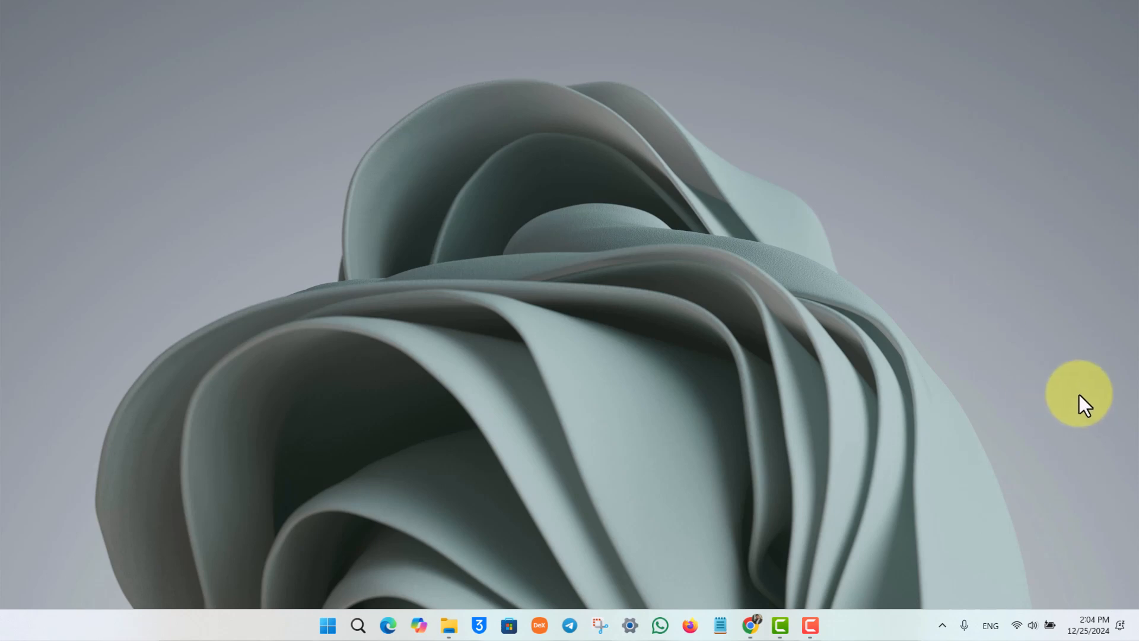